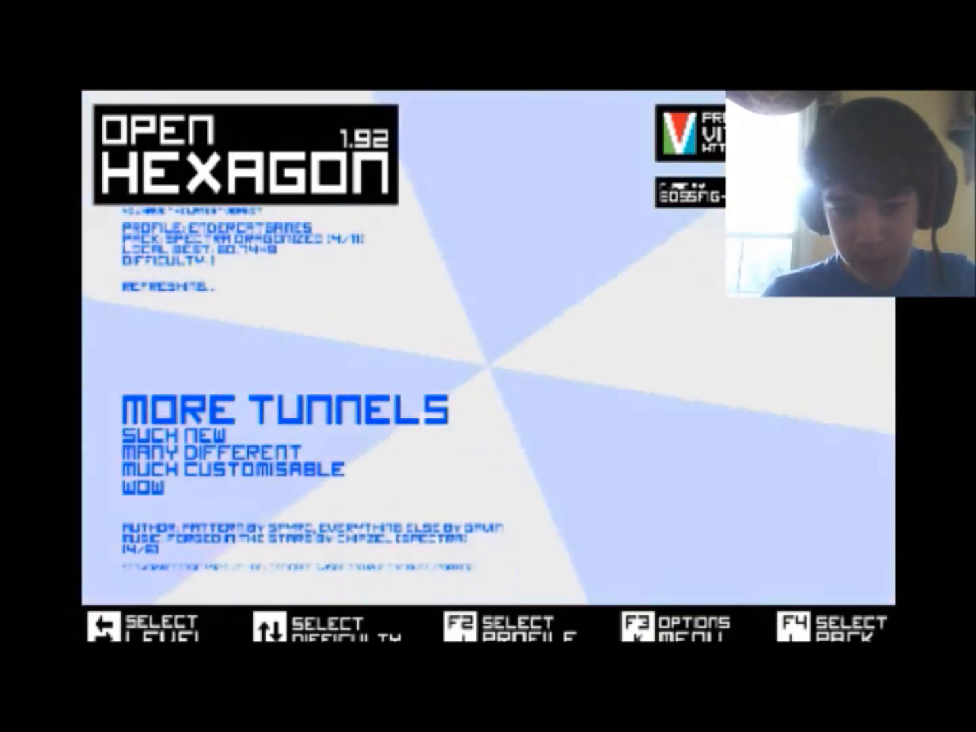
# Step: Browse to the More Tunnels level in the custom pack's level list
pyautogui.press('Right')
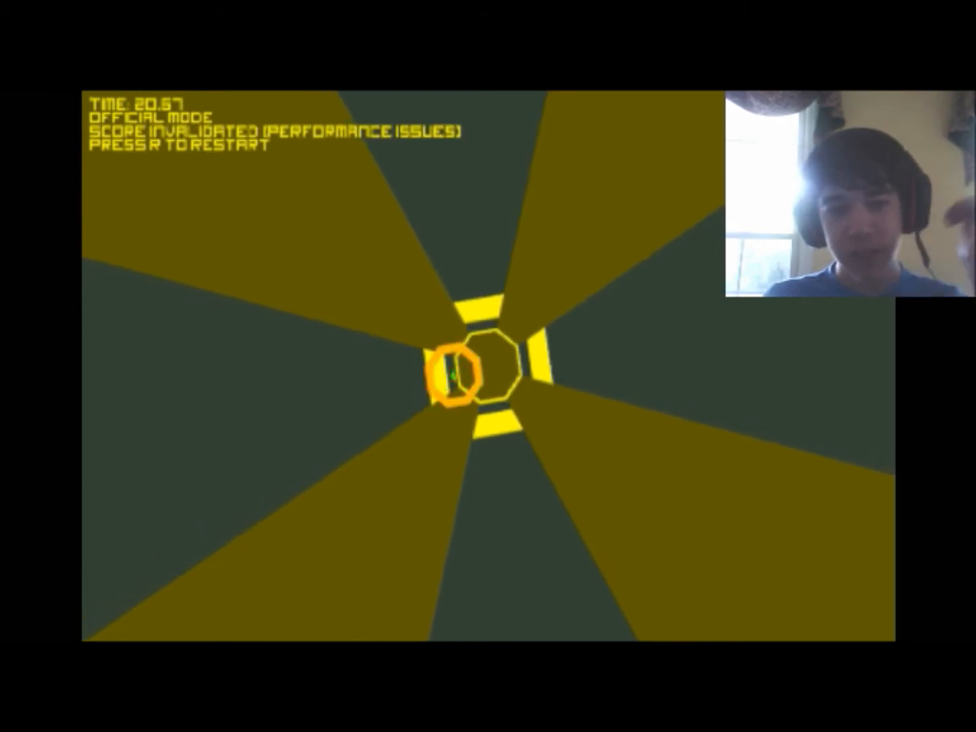
# Step: Restart the run on the yellow and dark grey level after dying
pyautogui.press('r')
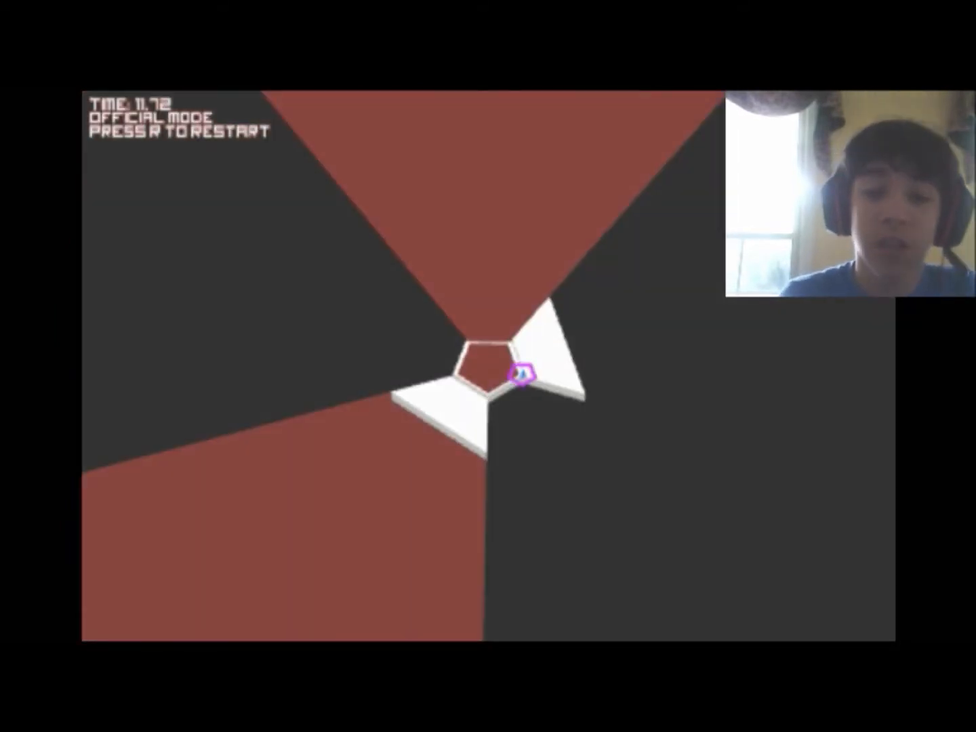
# Step: Restart the run on the red and charcoal pentagon level
pyautogui.press('r')
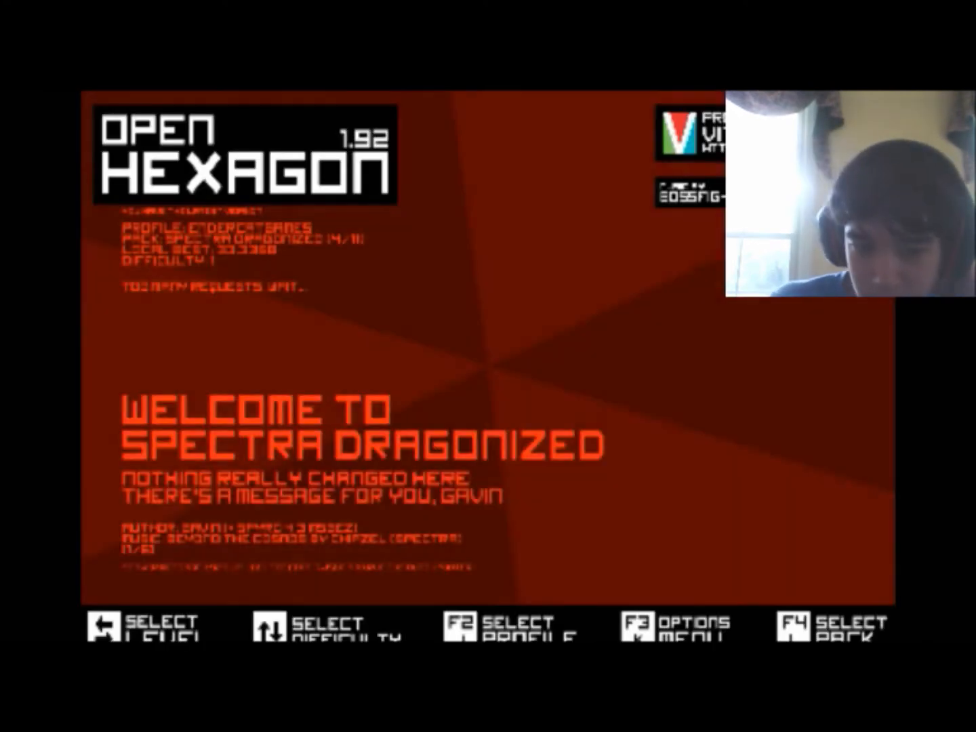
# Step: Advance the level selection to Spectra [Corrected Double-Spin], local best 18.7194
pyautogui.press('right')
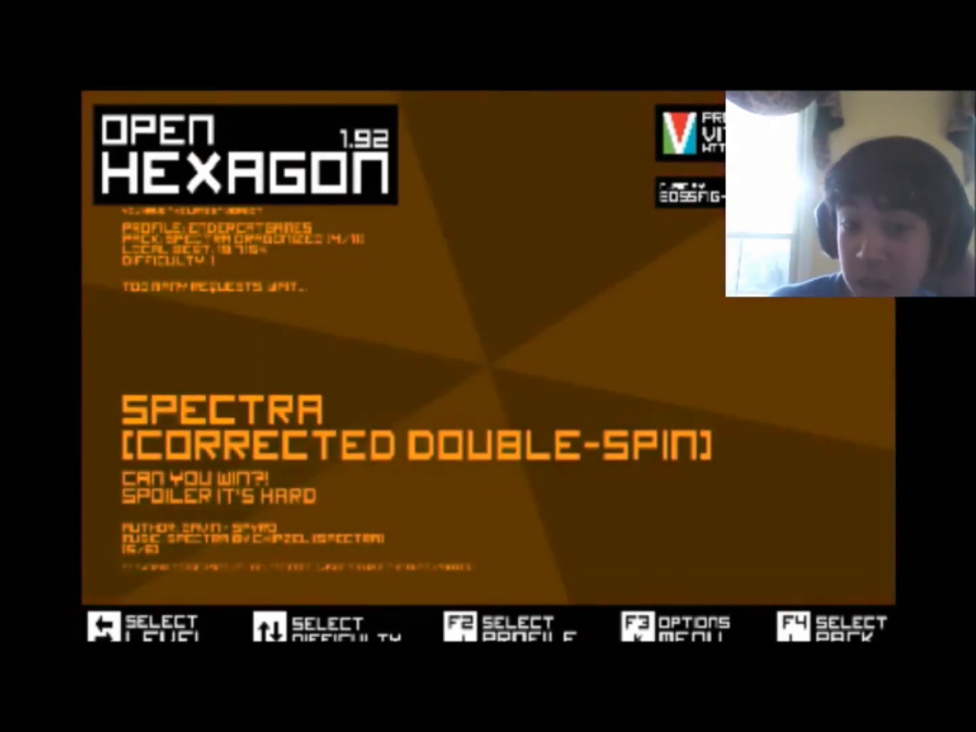